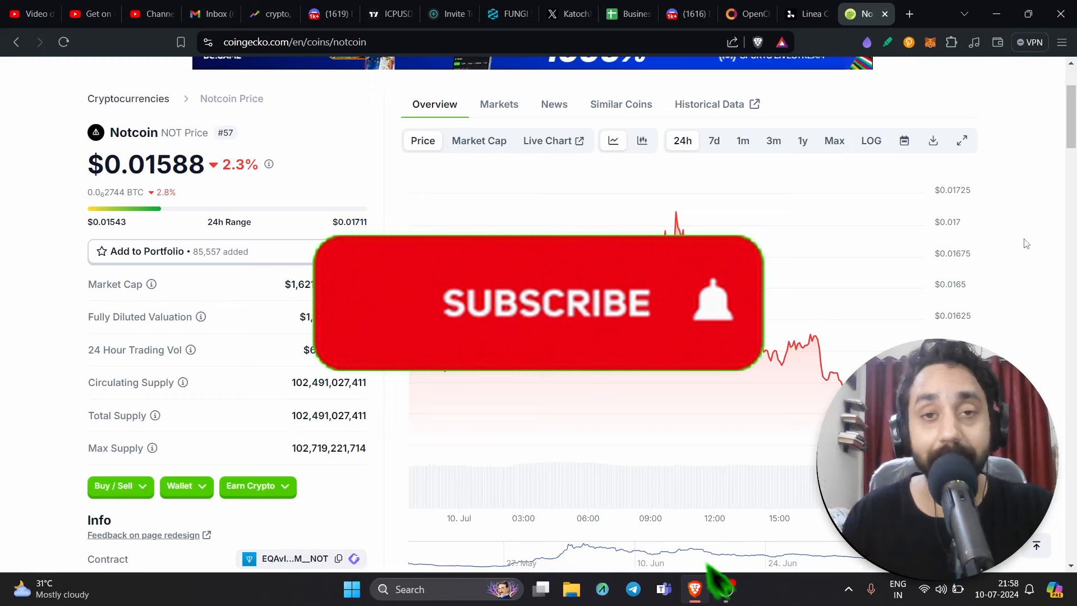
# - Bring Telegram to the front and open Minting Millionaires' Airdrops topic
pyautogui.click(546, 302)
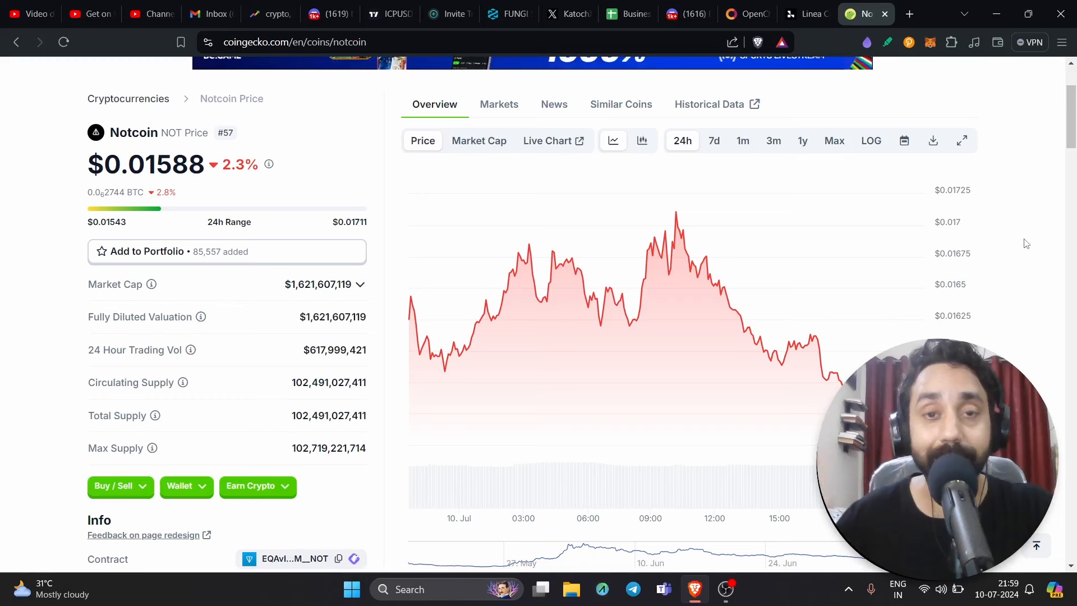
pyautogui.moveTo(1012, 315)
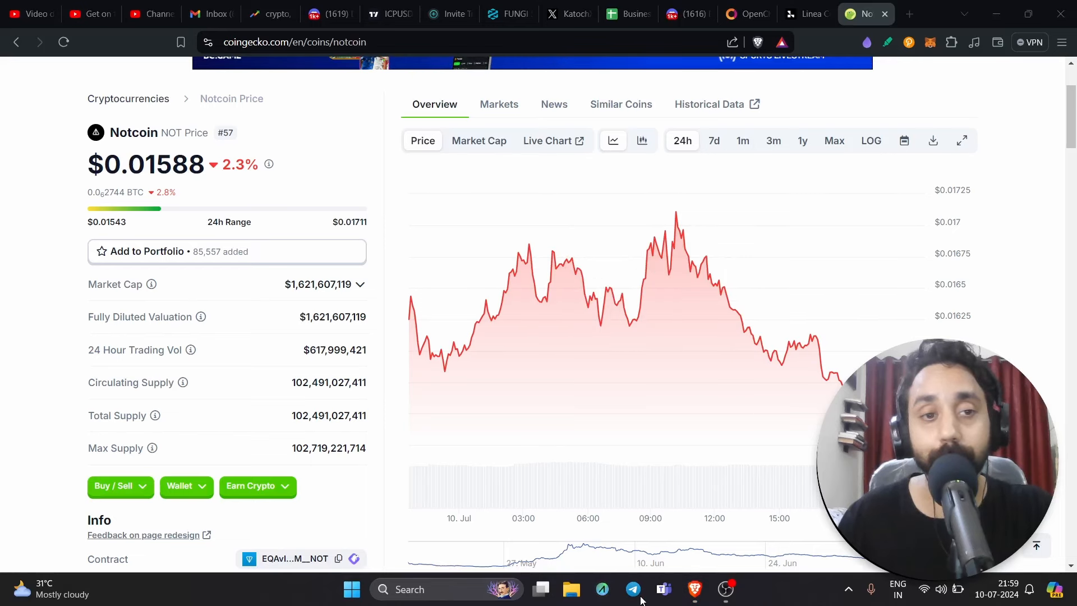
pyautogui.click(632, 589)
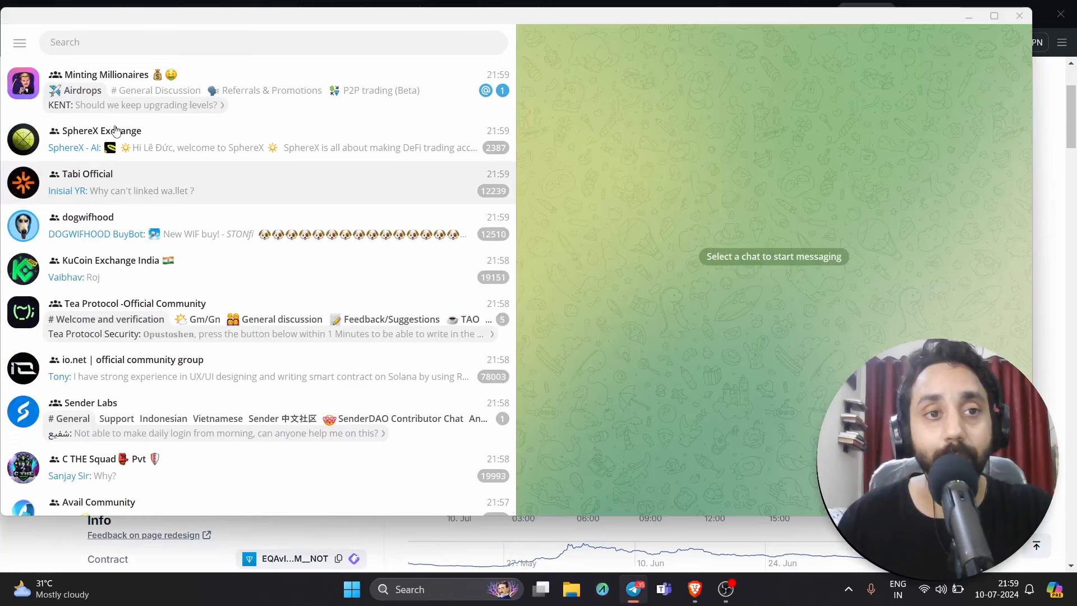
pyautogui.click(104, 74)
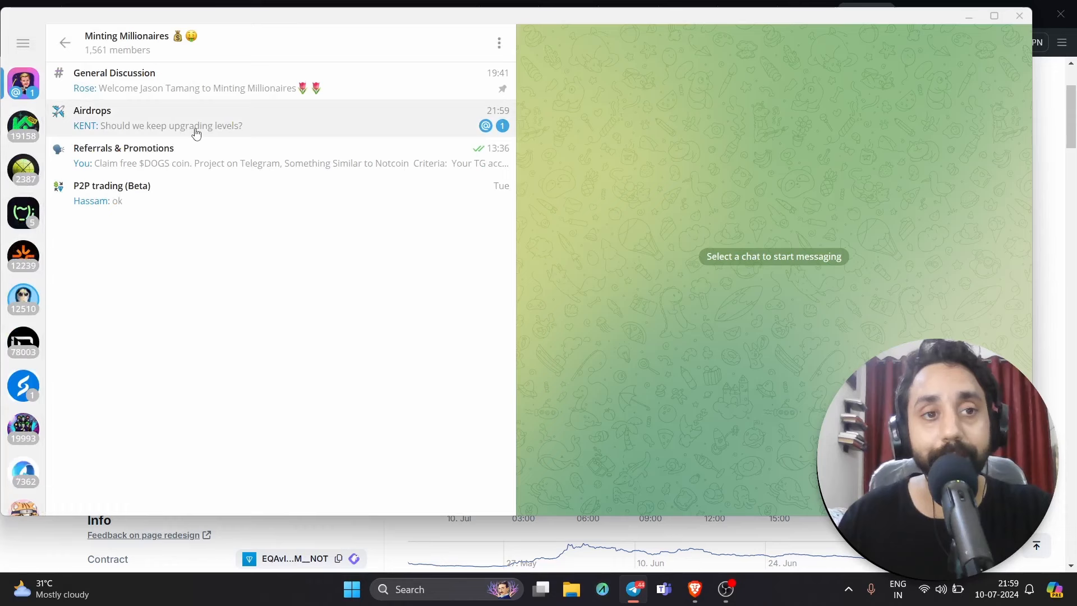
pyautogui.click(206, 118)
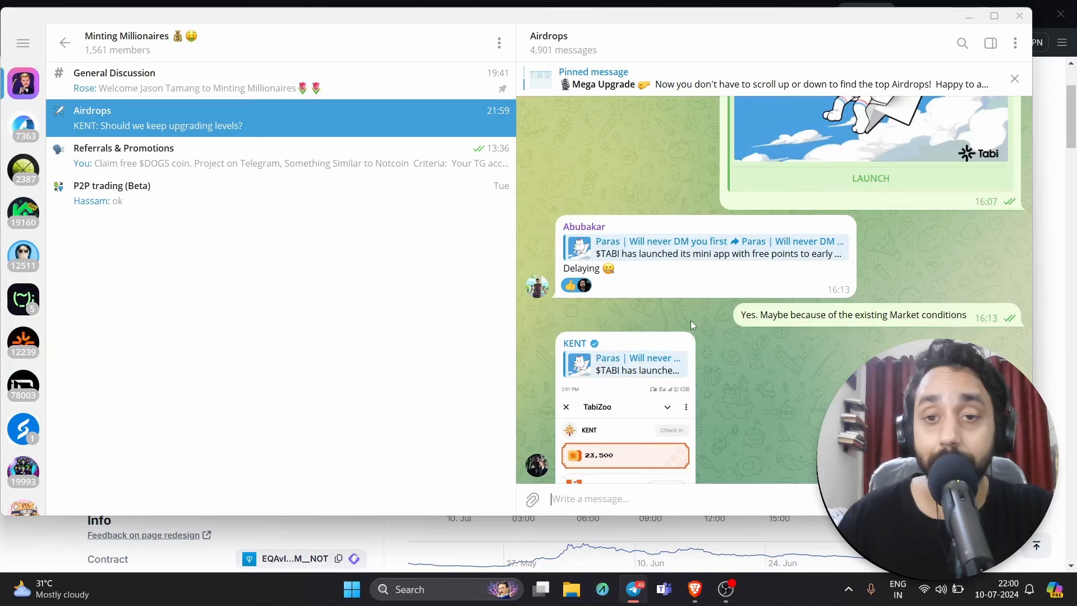
# - Scroll the Airdrops chat to the 'Get Free $DOGS coin' message, then open Referrals & Promotions
pyautogui.scroll(-3)
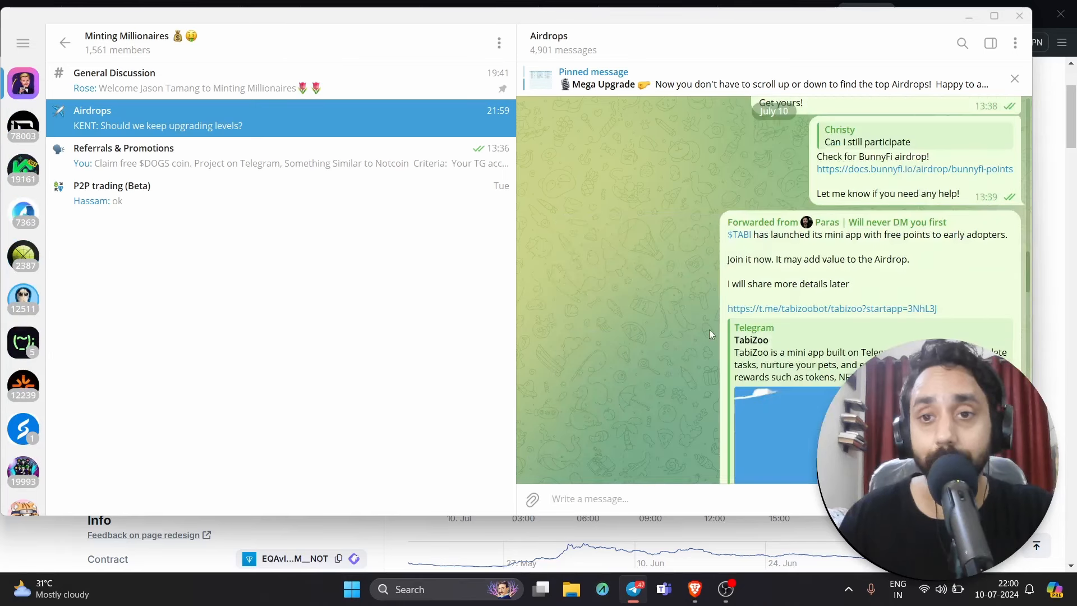
pyautogui.scroll(-3)
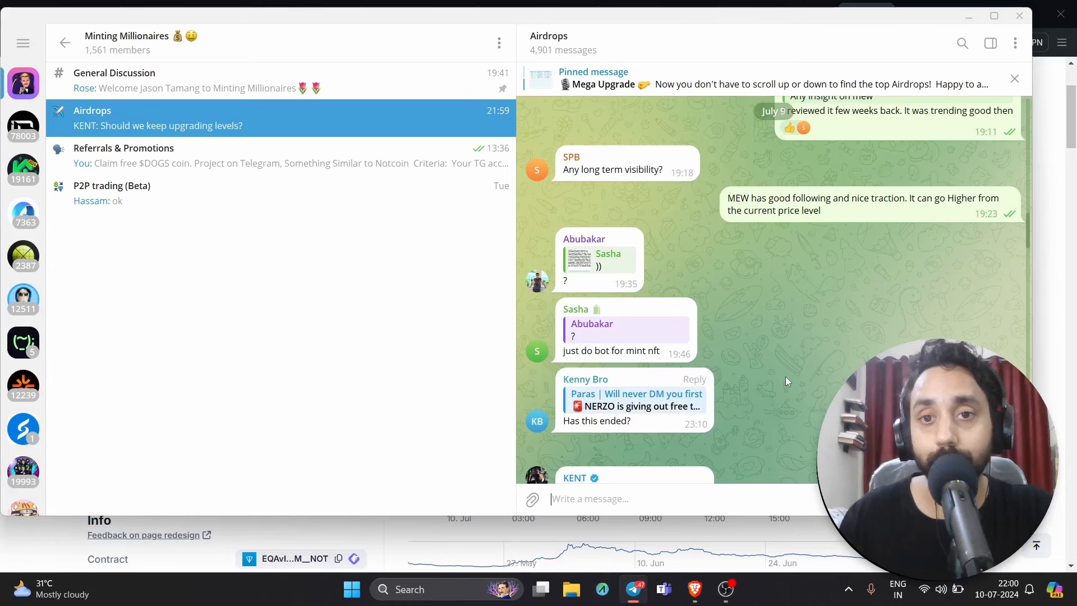
pyautogui.scroll(-3)
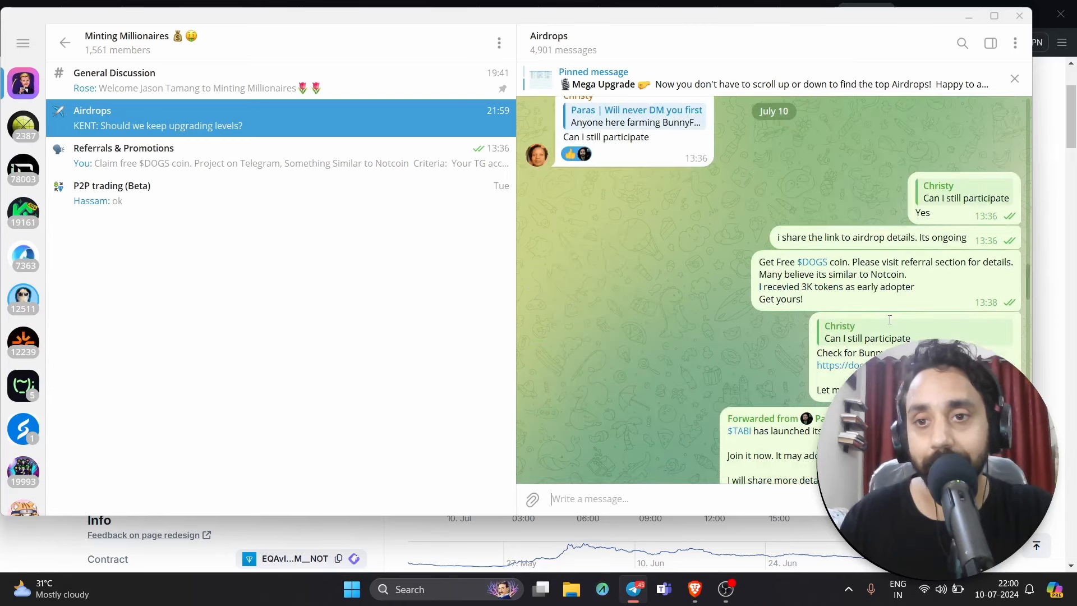
pyautogui.click(137, 156)
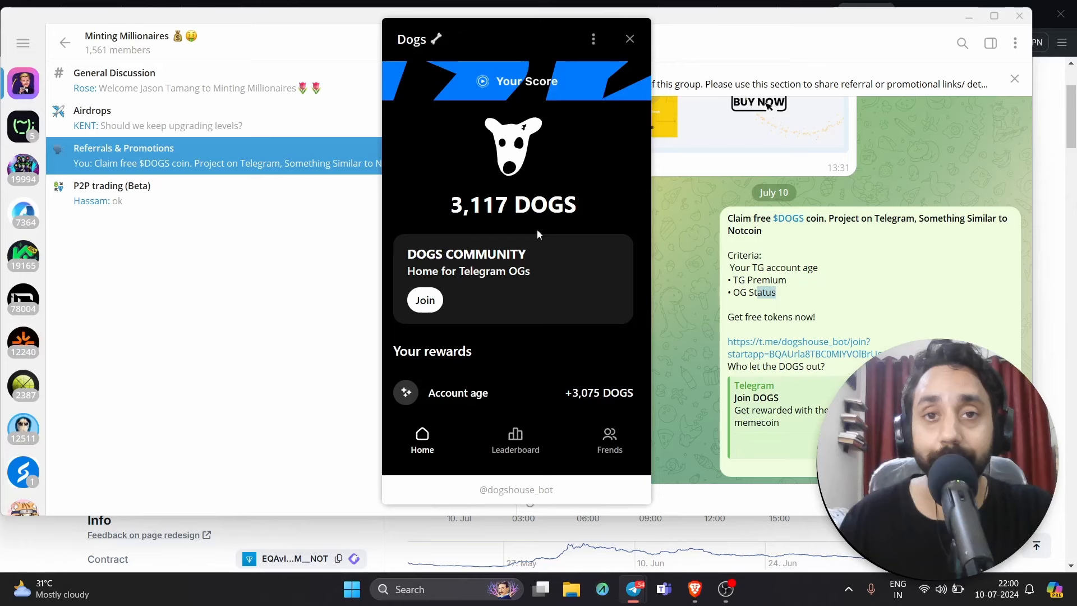
# - Scroll the Dogs mini-app showing the 3,117 DOGS balance, 3,075 credited for account age
pyautogui.scroll(-3)
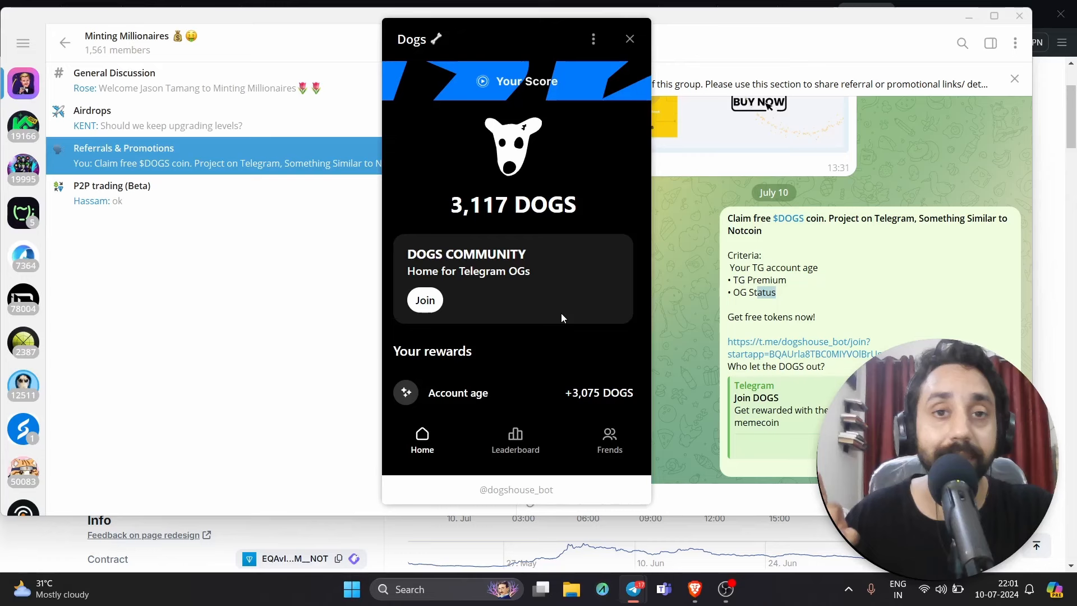
pyautogui.click(515, 439)
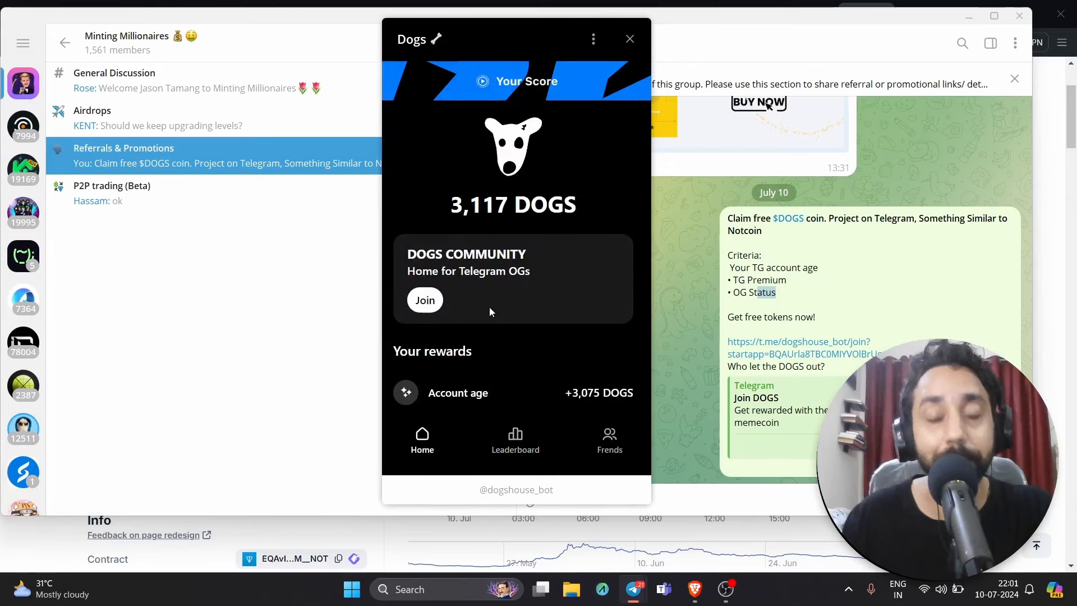
pyautogui.moveTo(608, 169)
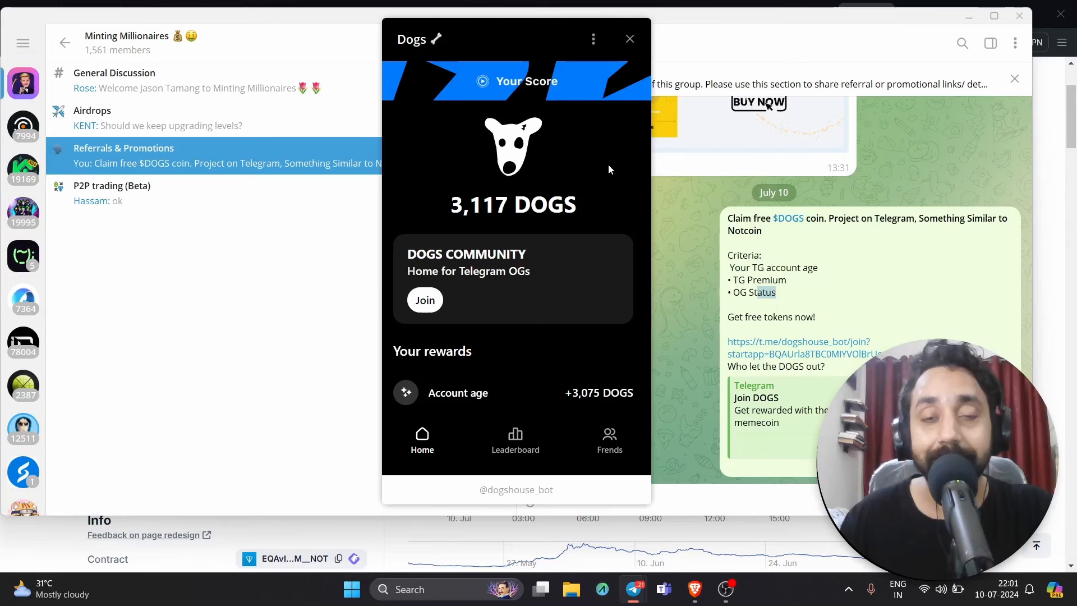
pyautogui.click(628, 39)
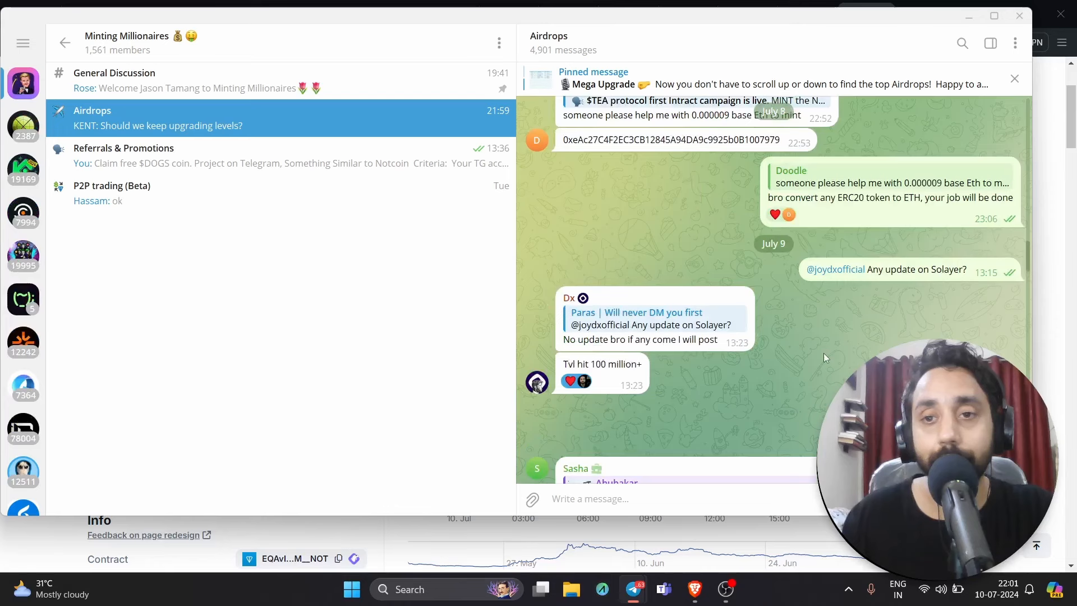
# - Scroll the Airdrops topic to July 8 posts on the $TEA Intract campaign and Linea Culture quest
pyautogui.scroll(-3)
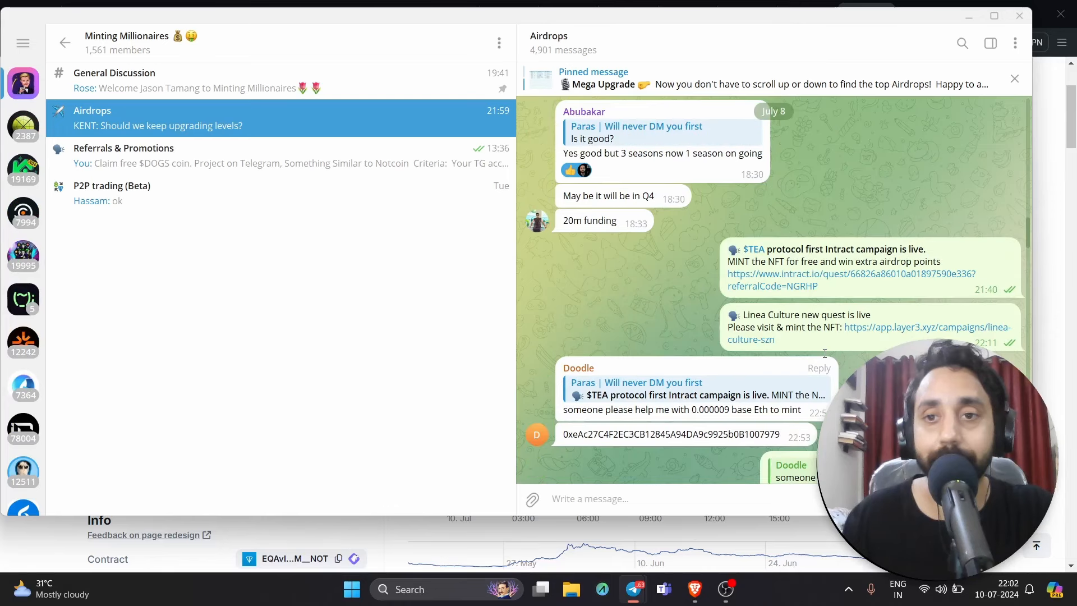